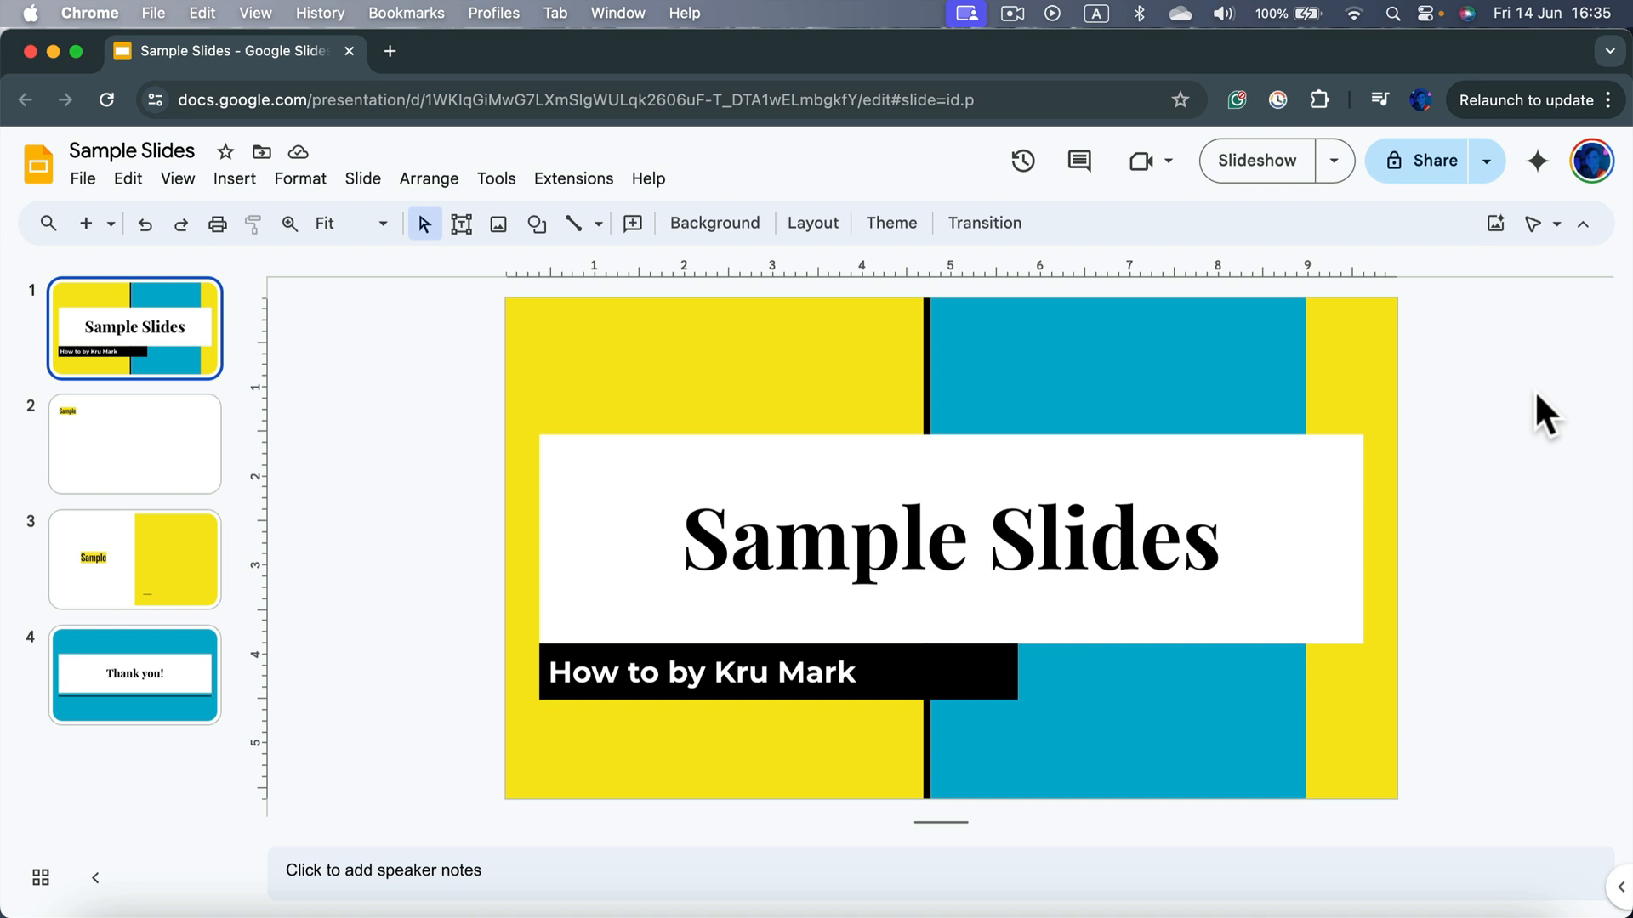
{"action": "mouse_move", "coordinate": [233, 442]}
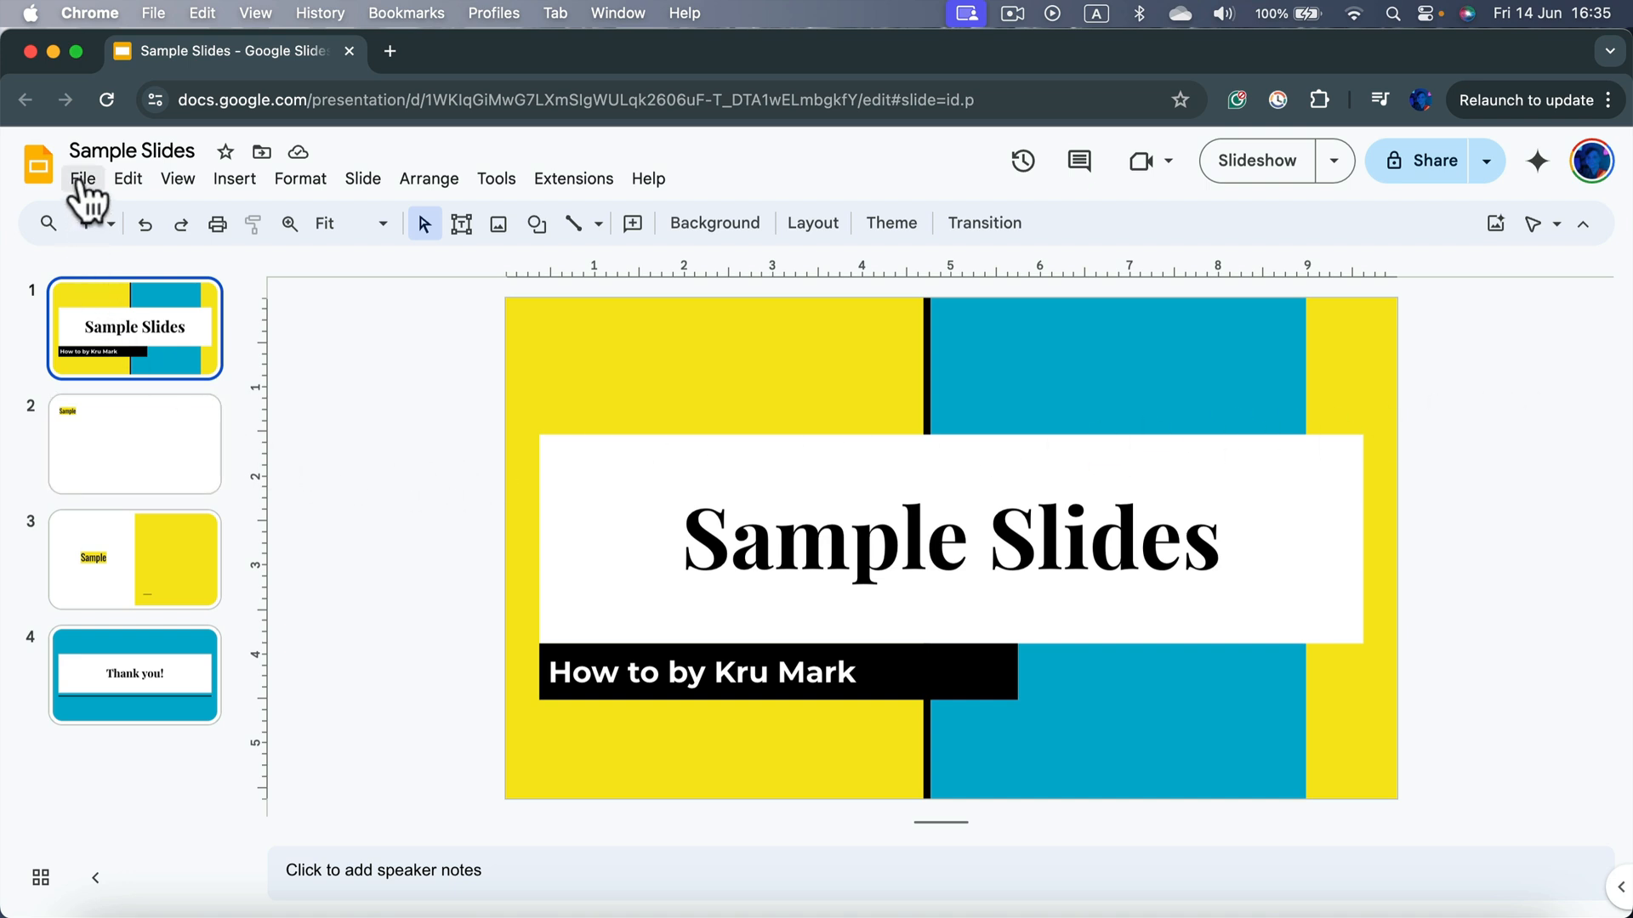
Open the File menu's Download submenu listing PPTX, ODP, PDF, TXT, JPEG, PNG and SVG
{"action": "left_click", "coordinate": [82, 178]}
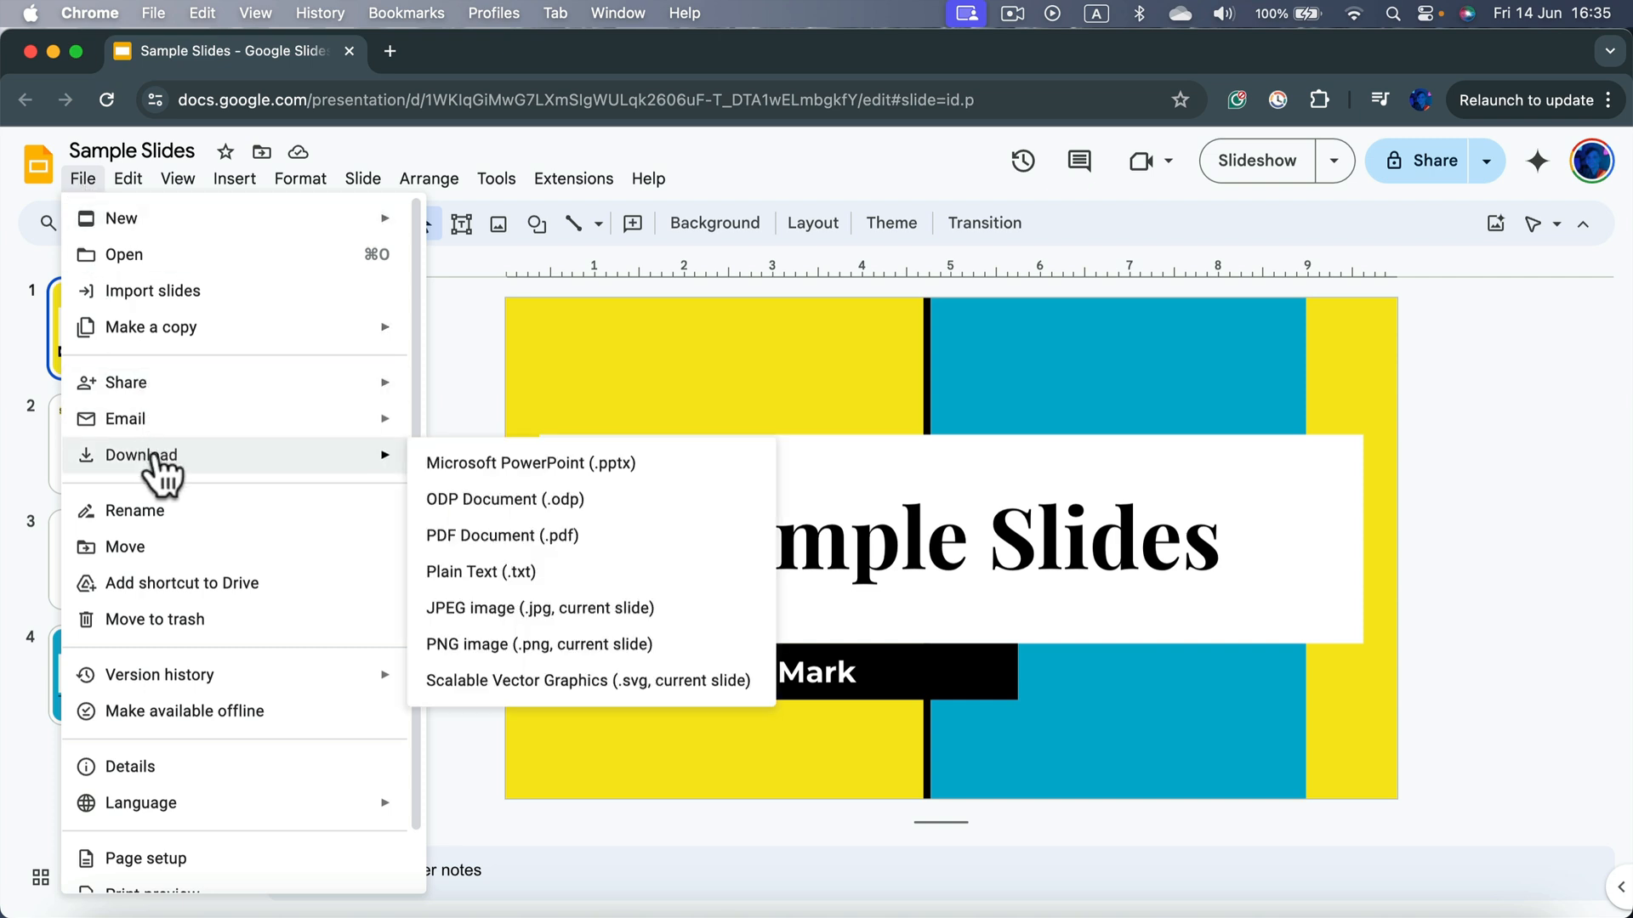
{"action": "mouse_move", "coordinate": [484, 469]}
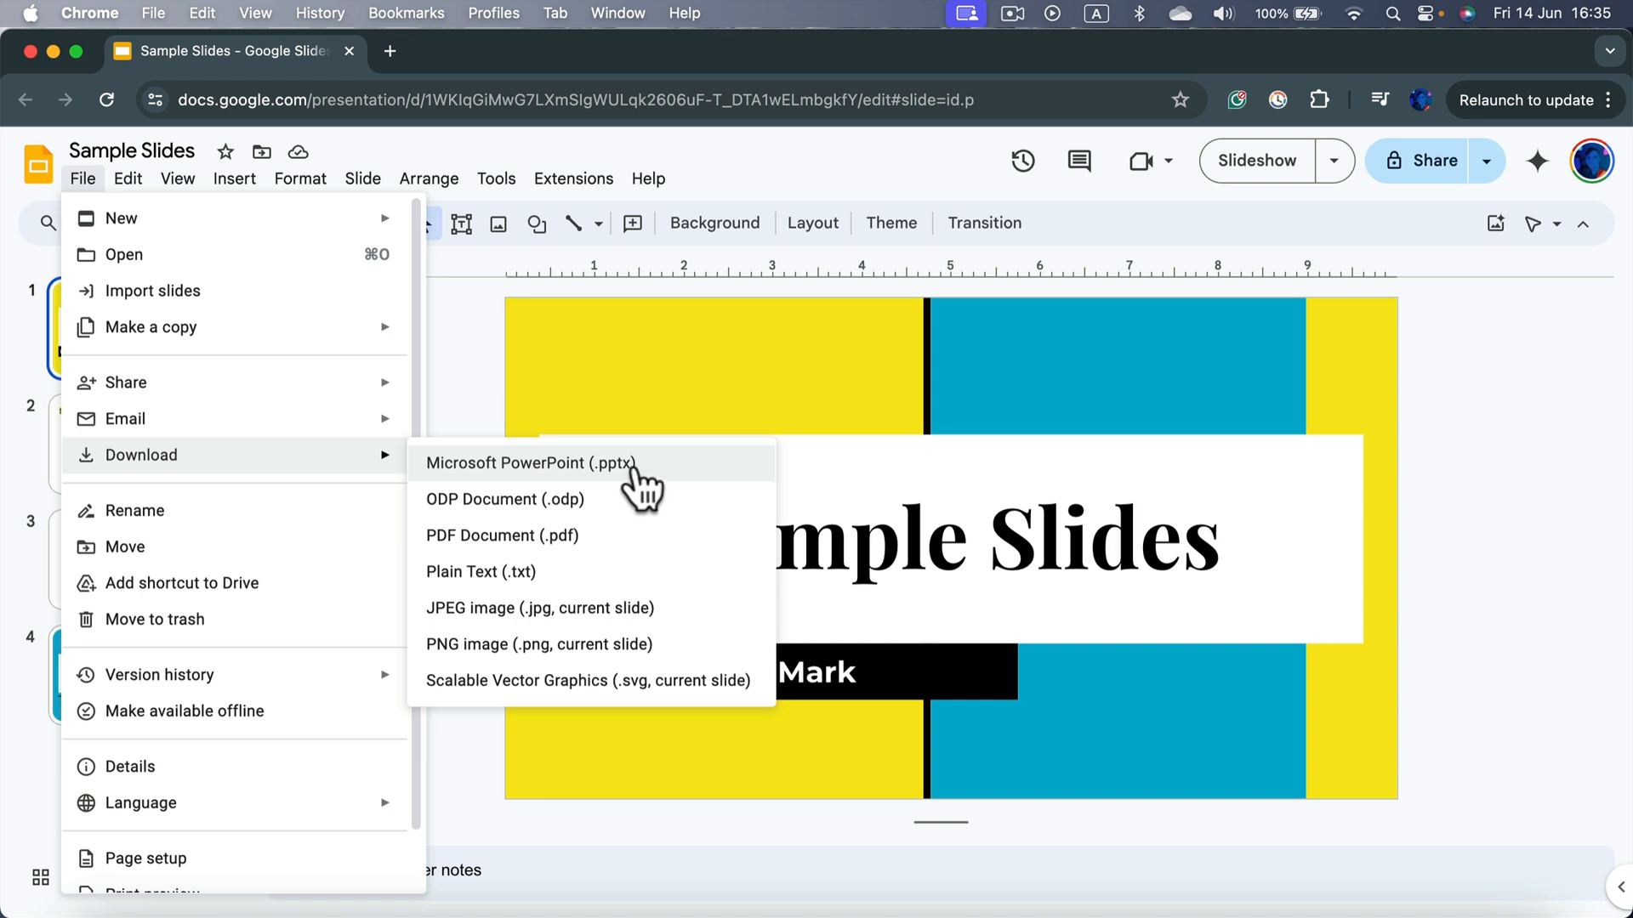
{"action": "mouse_move", "coordinate": [521, 479]}
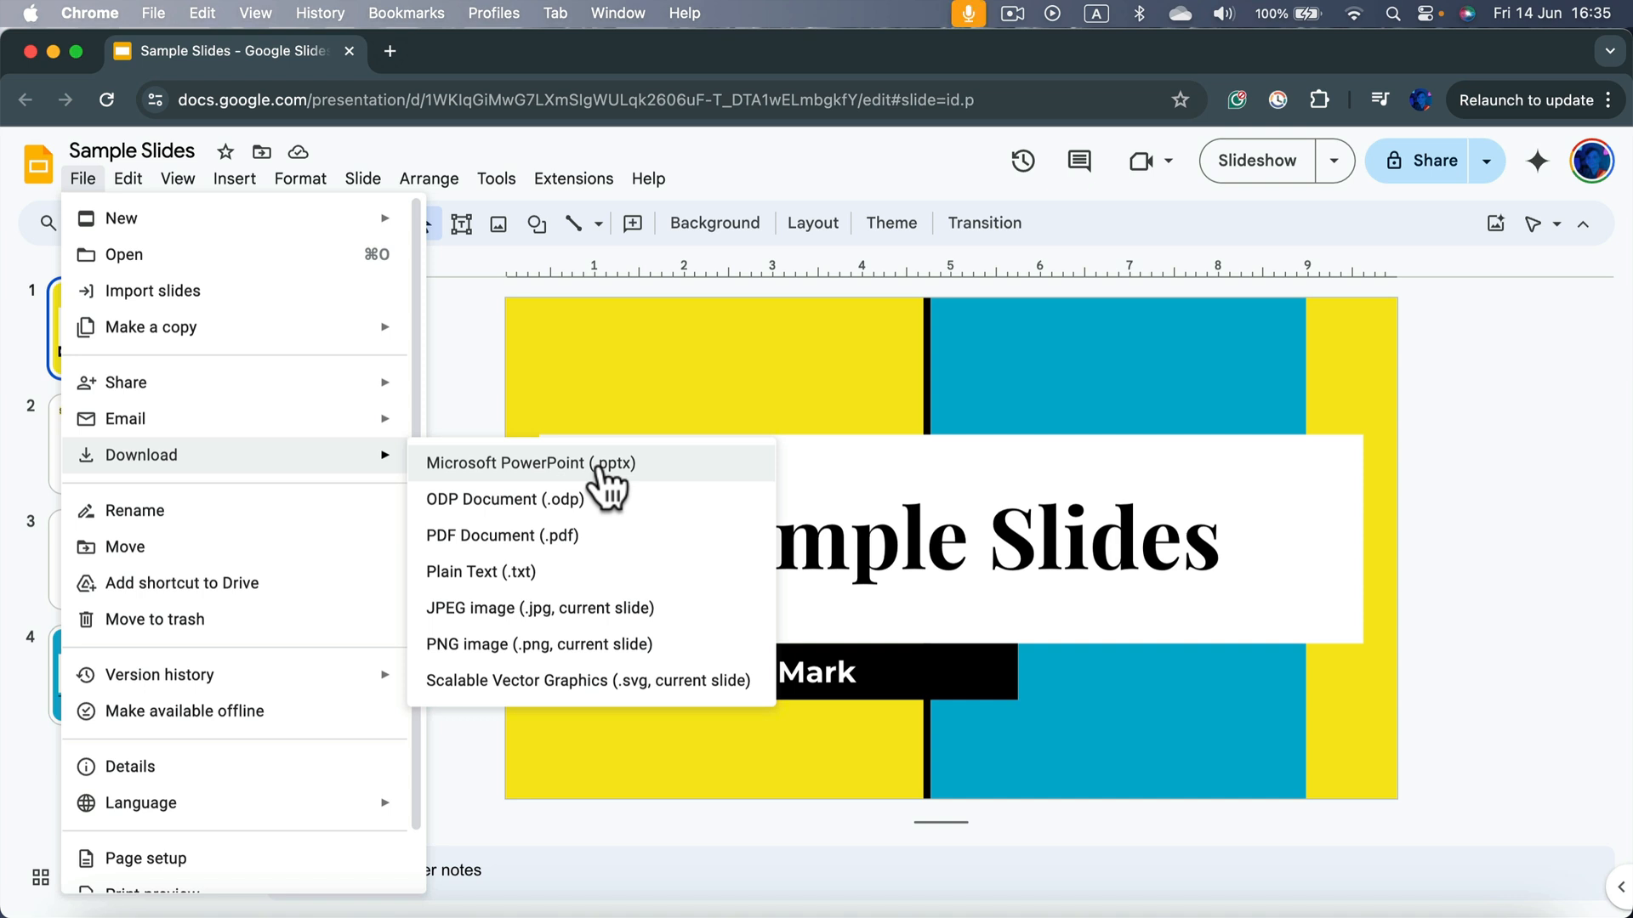
{"action": "mouse_move", "coordinate": [474, 546]}
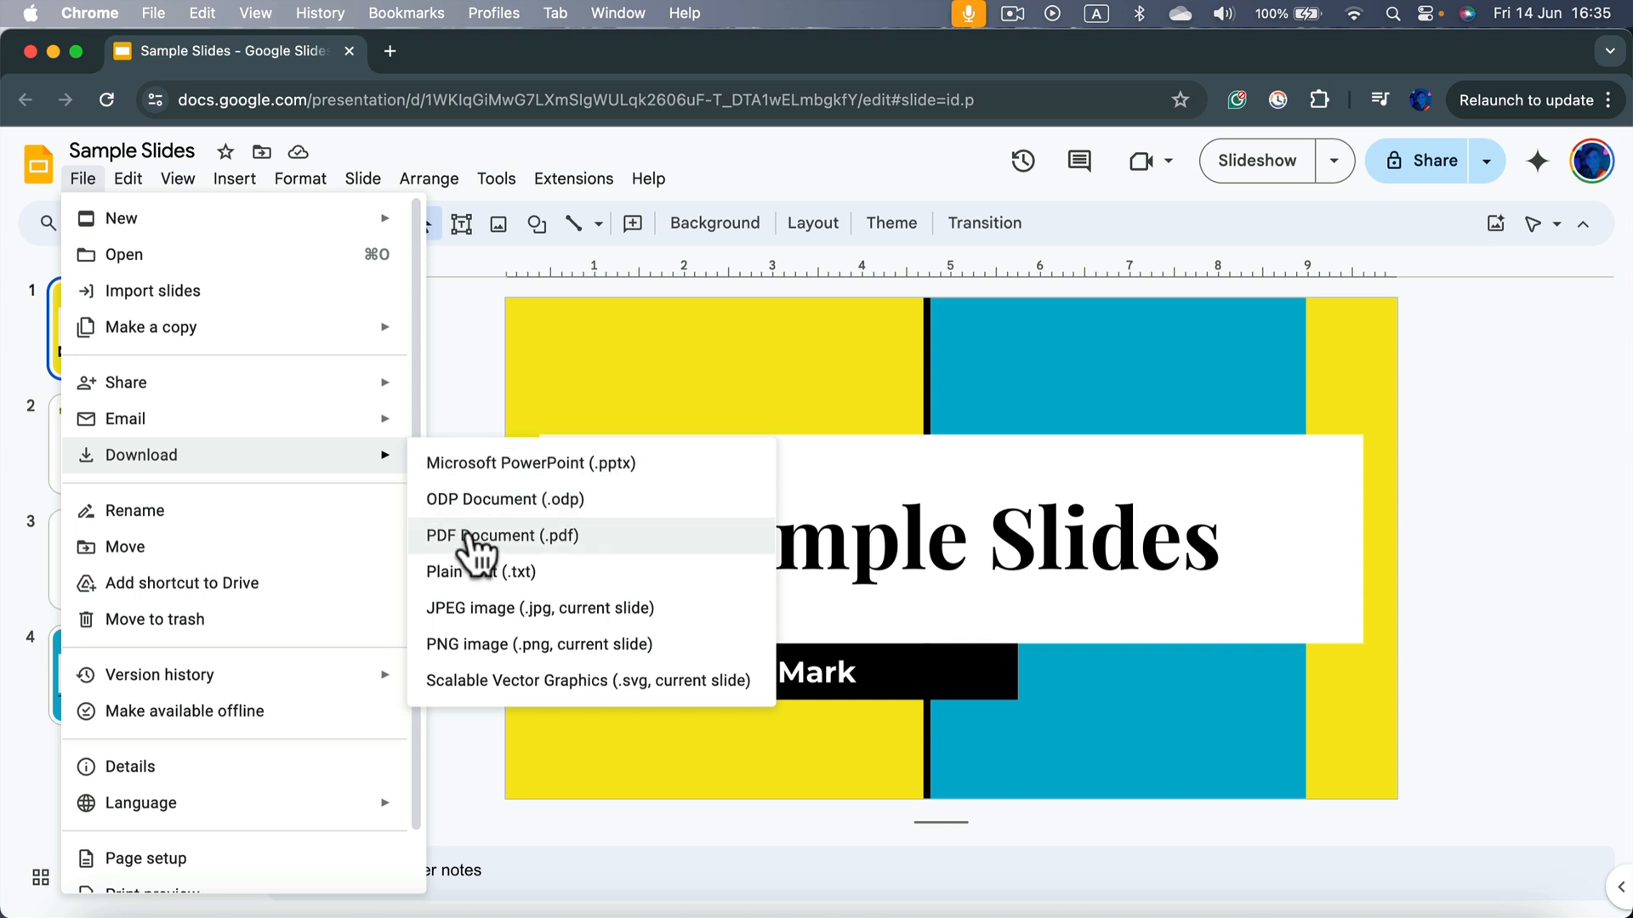
{"action": "mouse_move", "coordinate": [484, 548]}
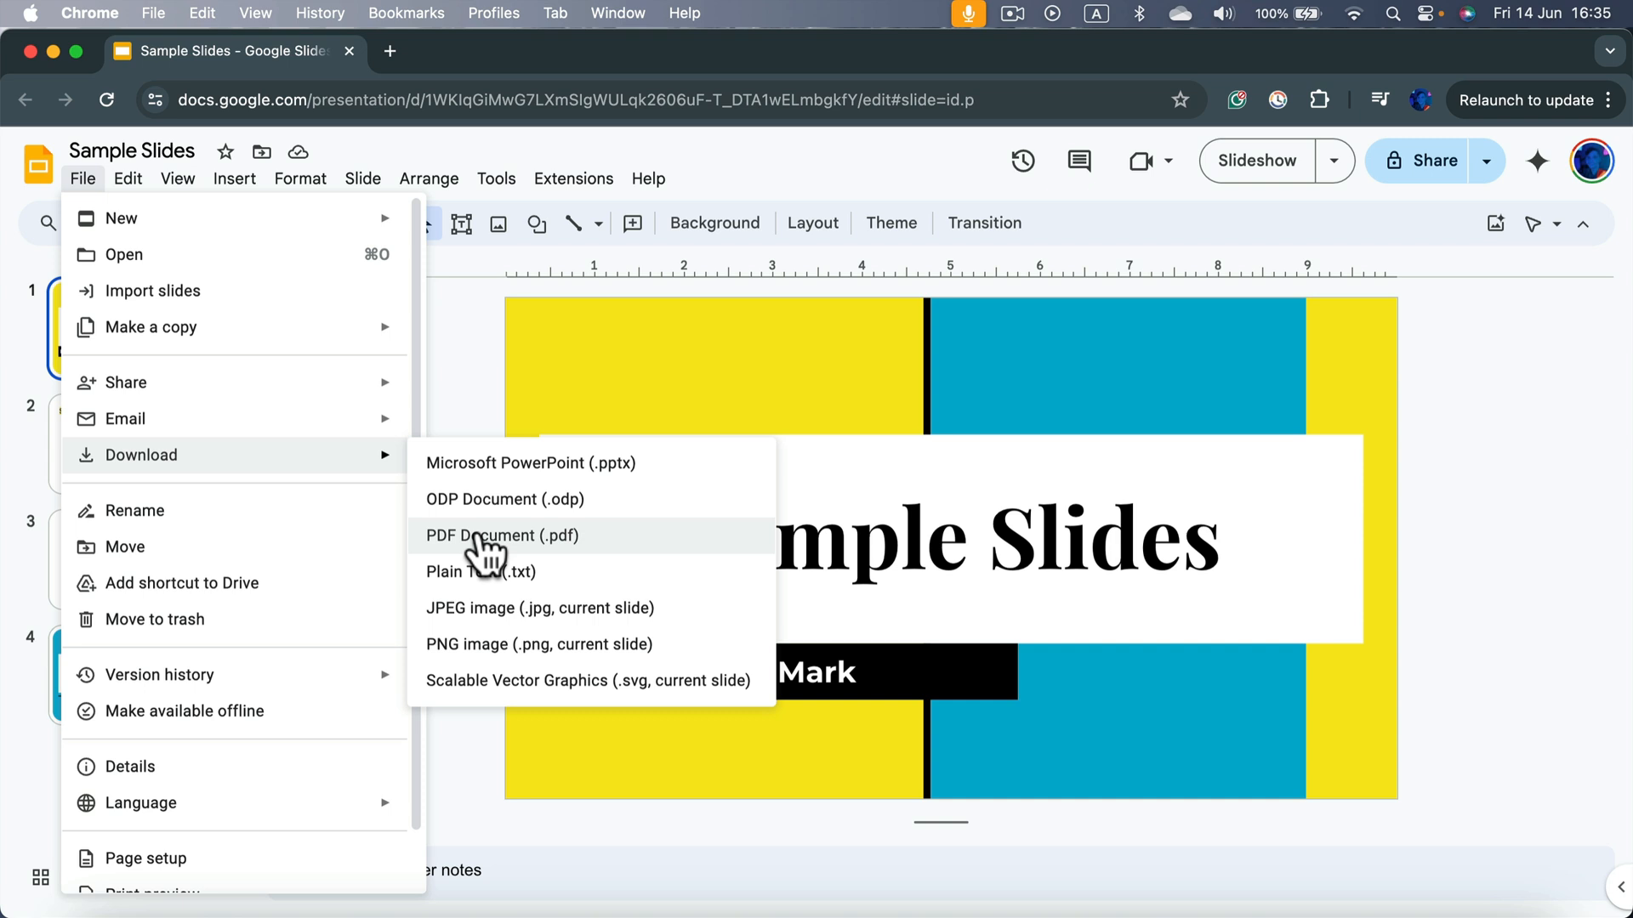
{"action": "mouse_move", "coordinate": [490, 640]}
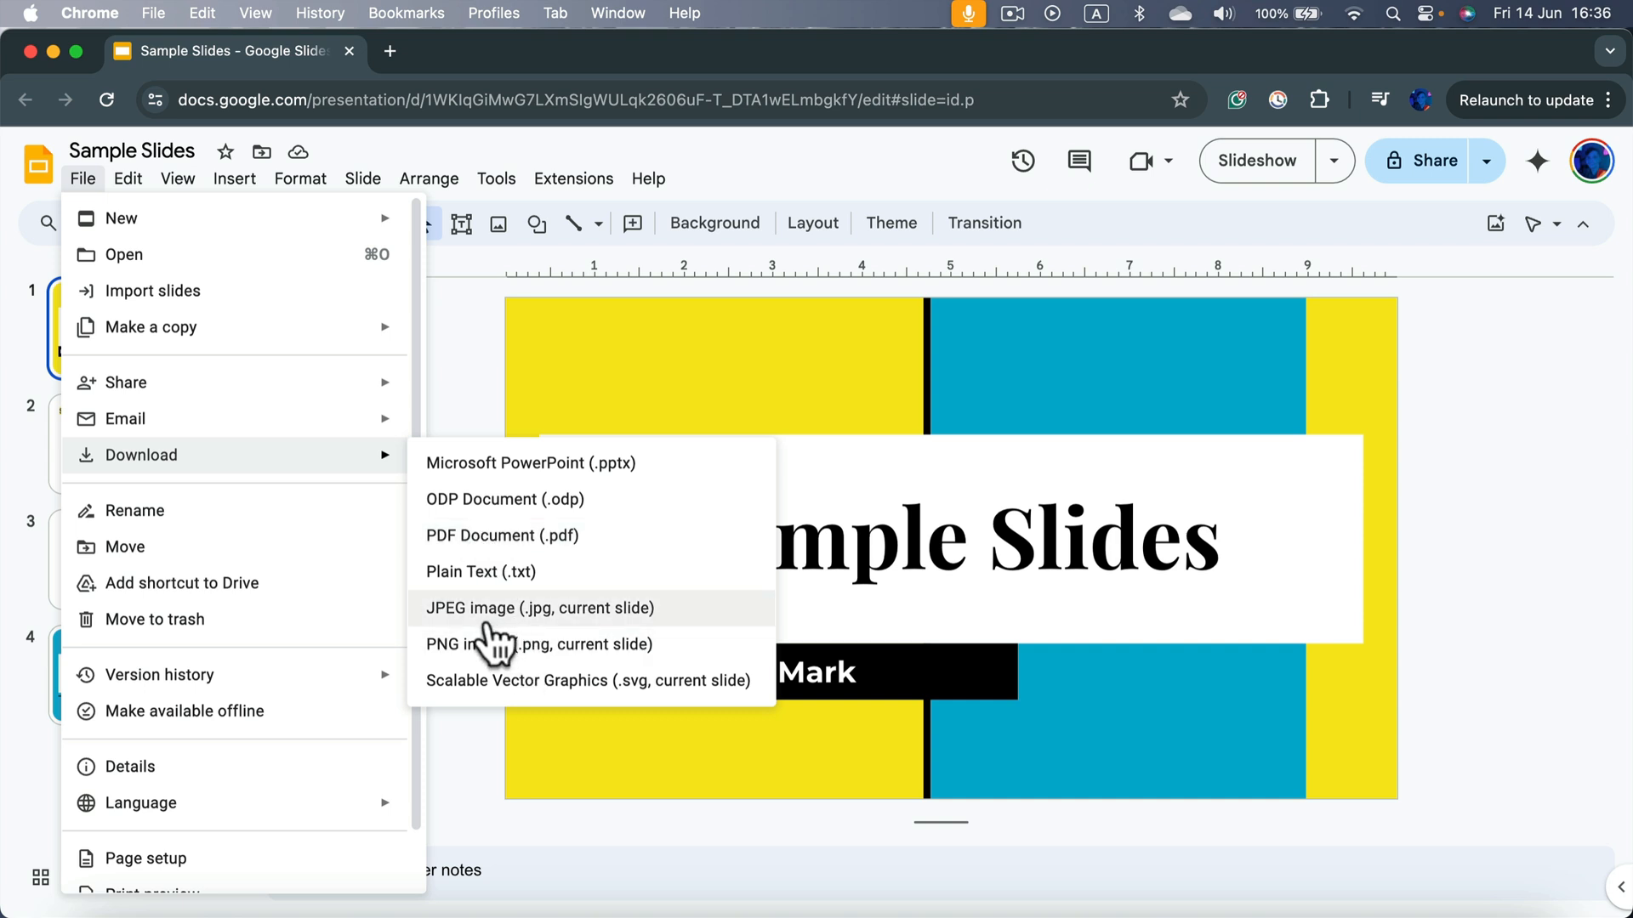
{"action": "mouse_move", "coordinate": [520, 651]}
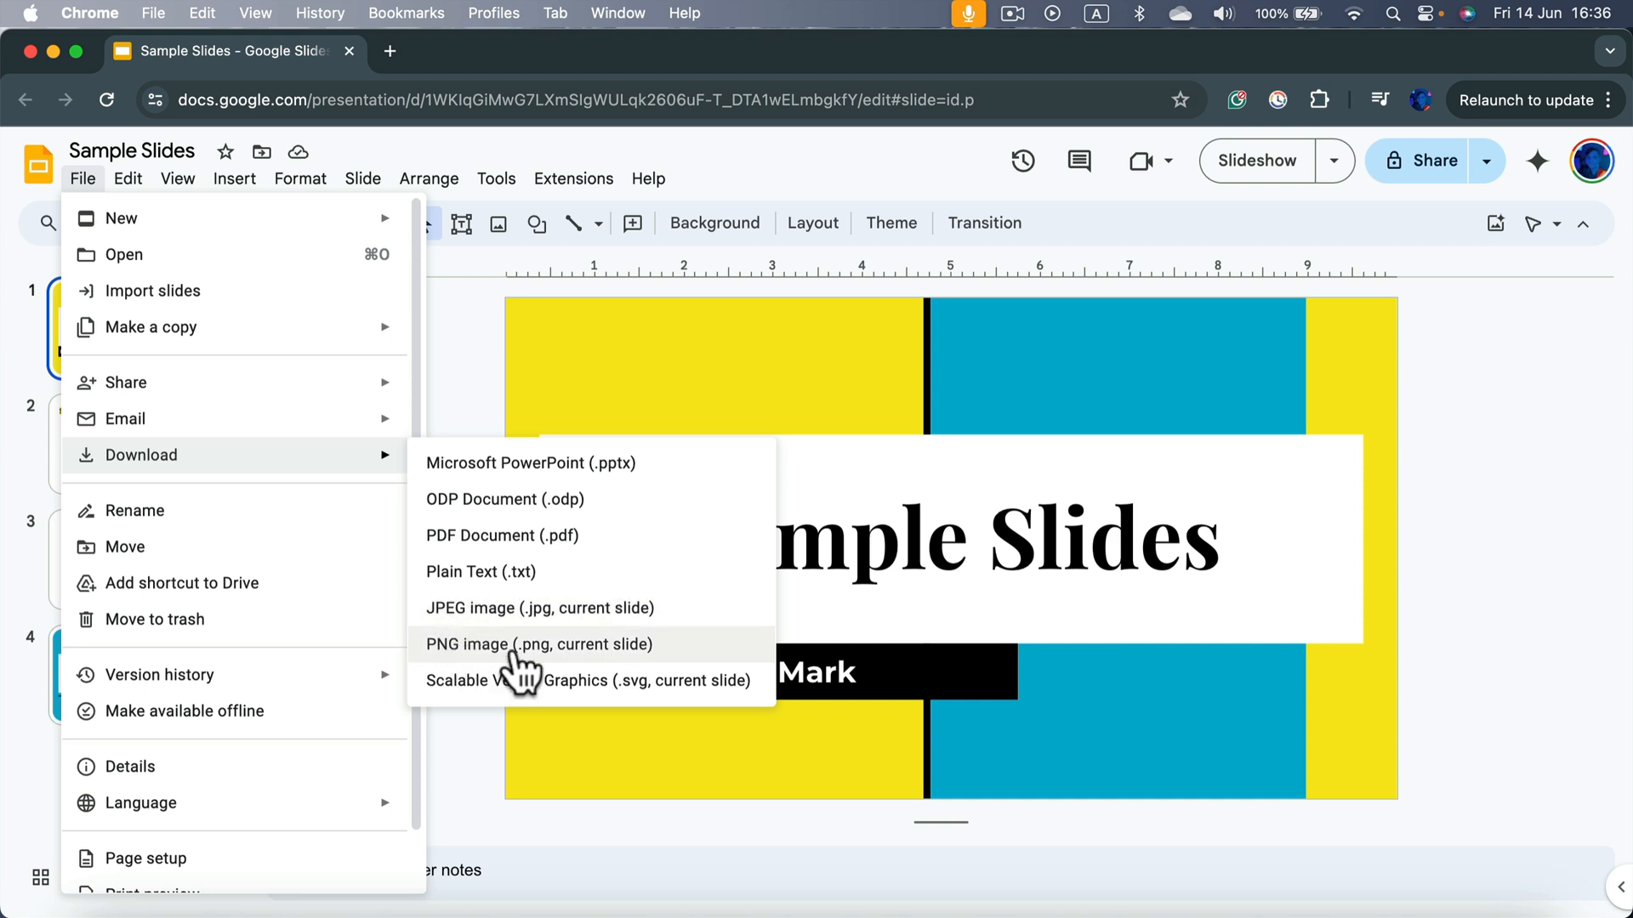
{"action": "mouse_move", "coordinate": [515, 692]}
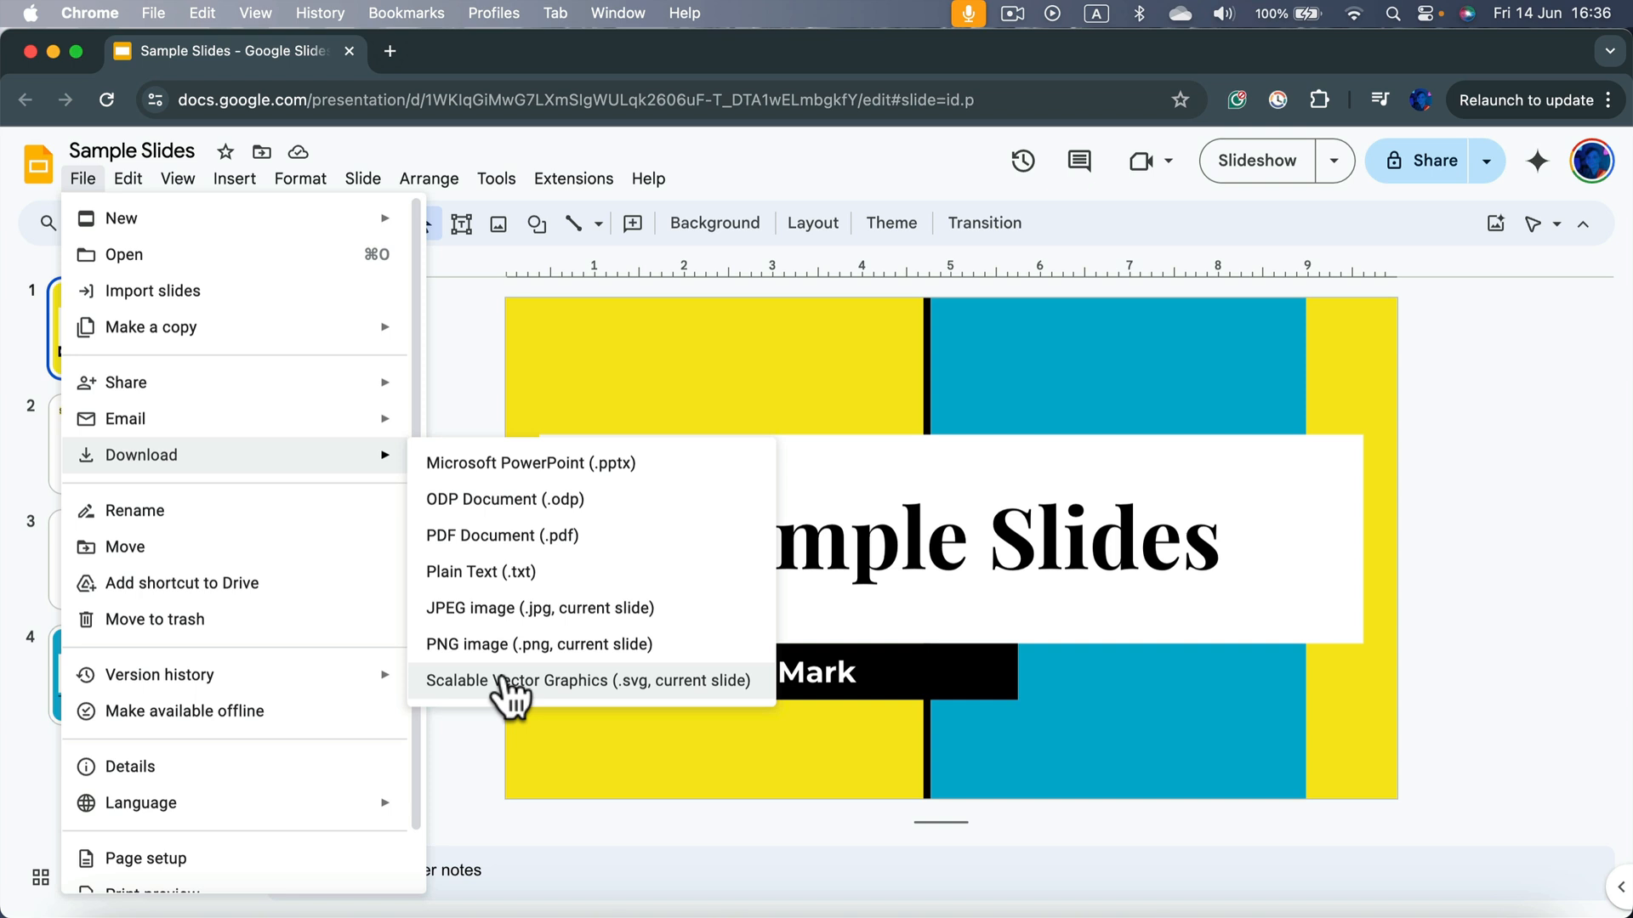
{"action": "mouse_move", "coordinate": [539, 608]}
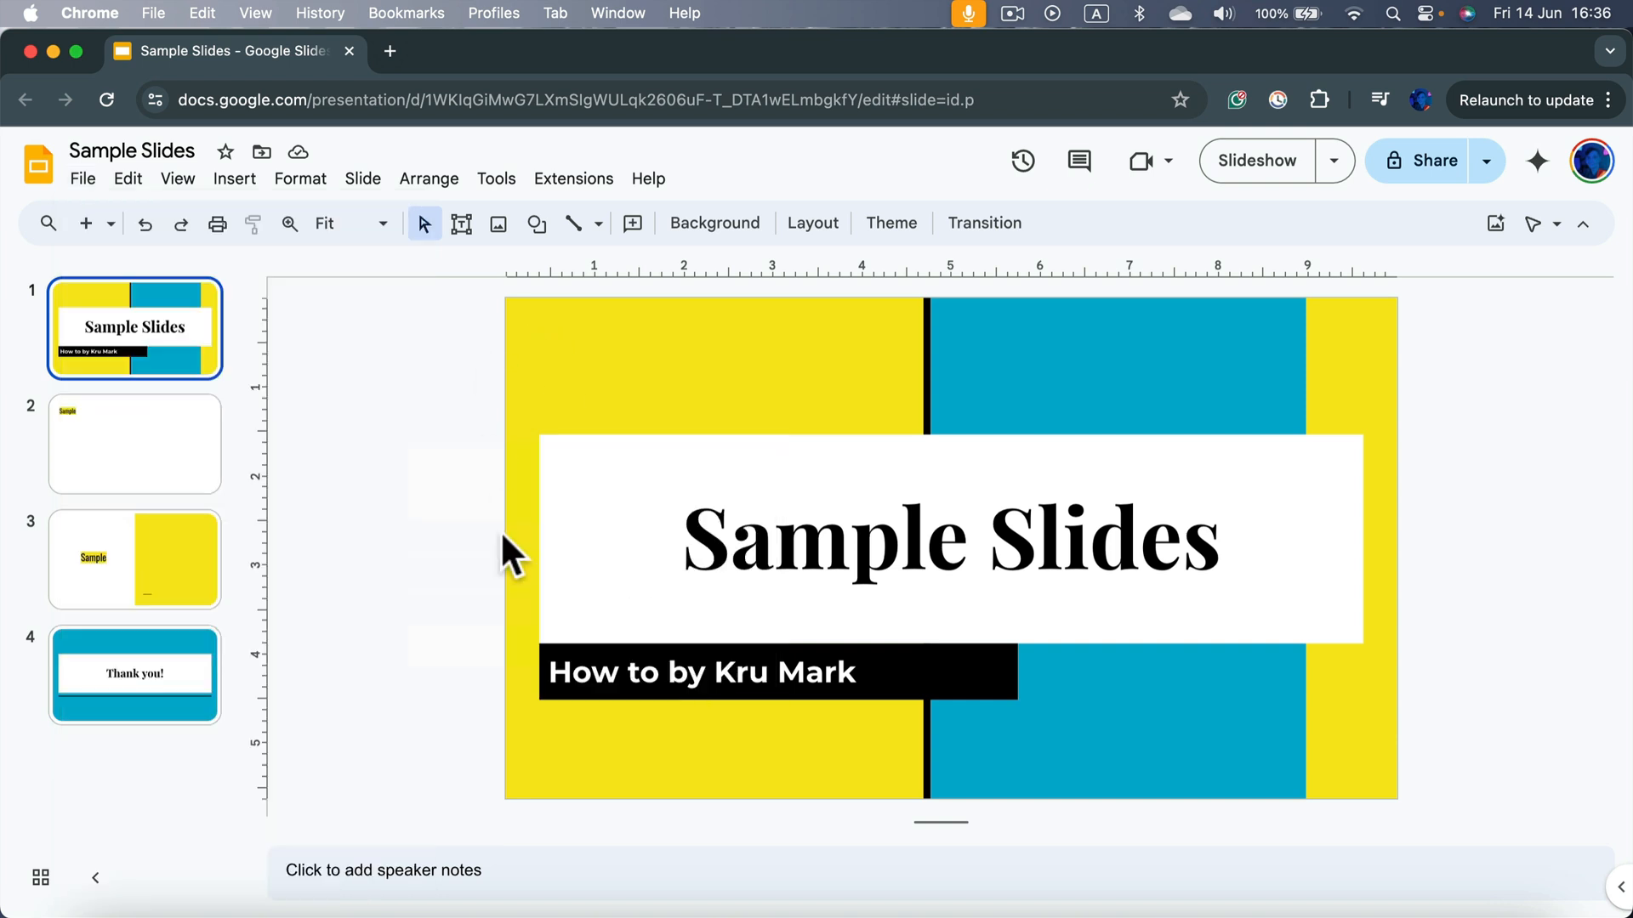
Reopen the File > Download submenu with formats from PowerPoint through SVG
{"action": "left_click", "coordinate": [82, 178]}
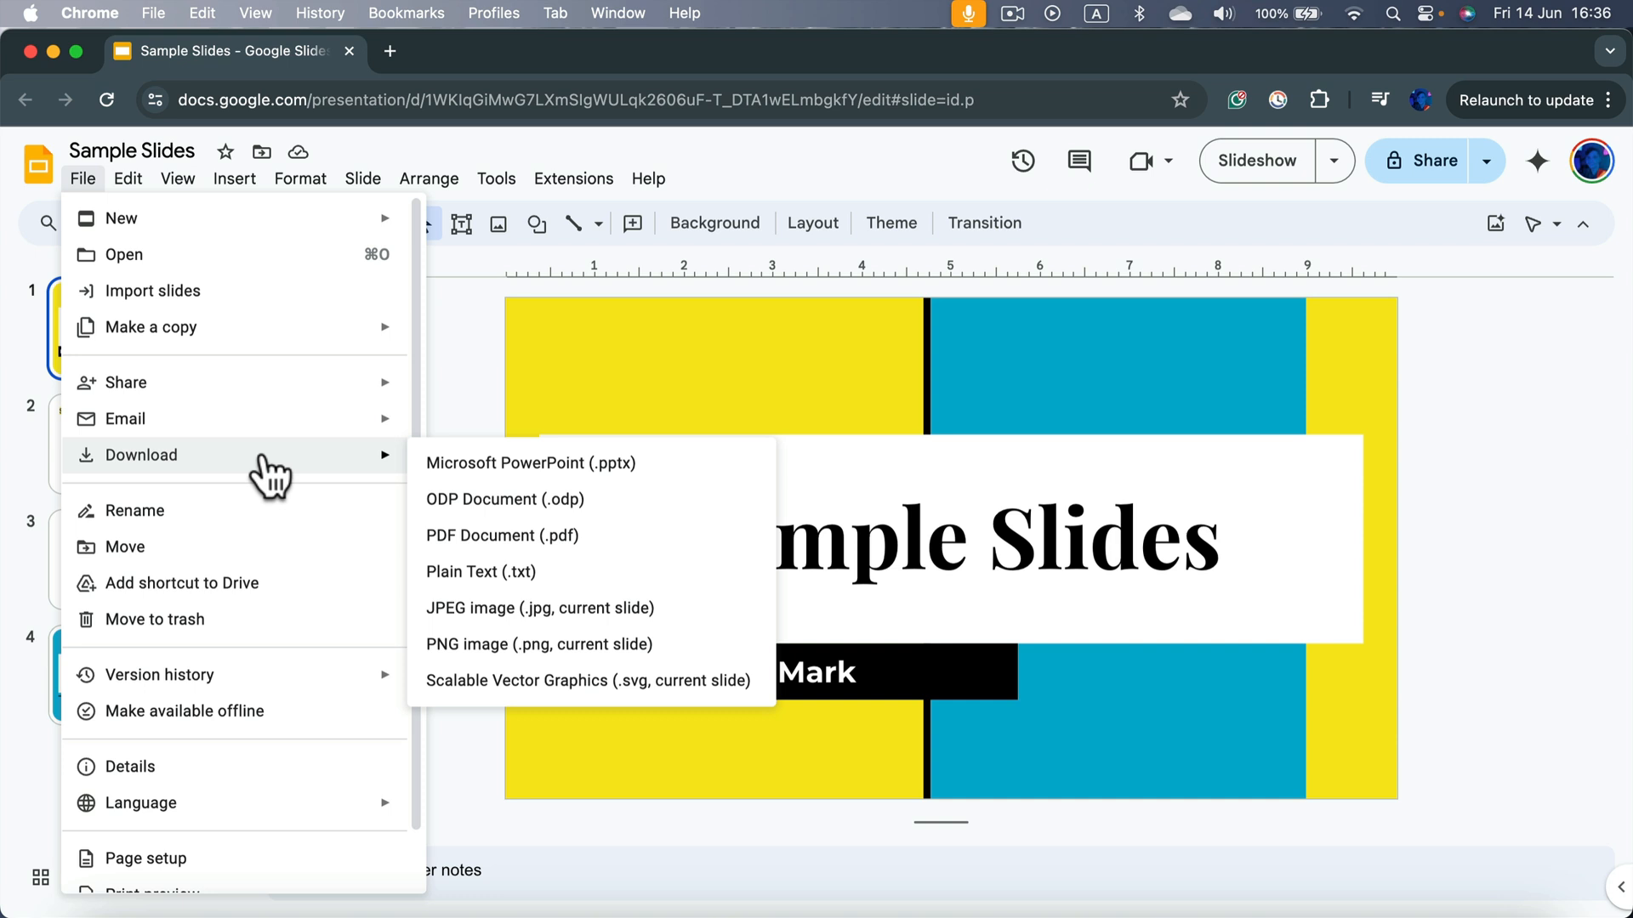
{"action": "mouse_move", "coordinate": [489, 490]}
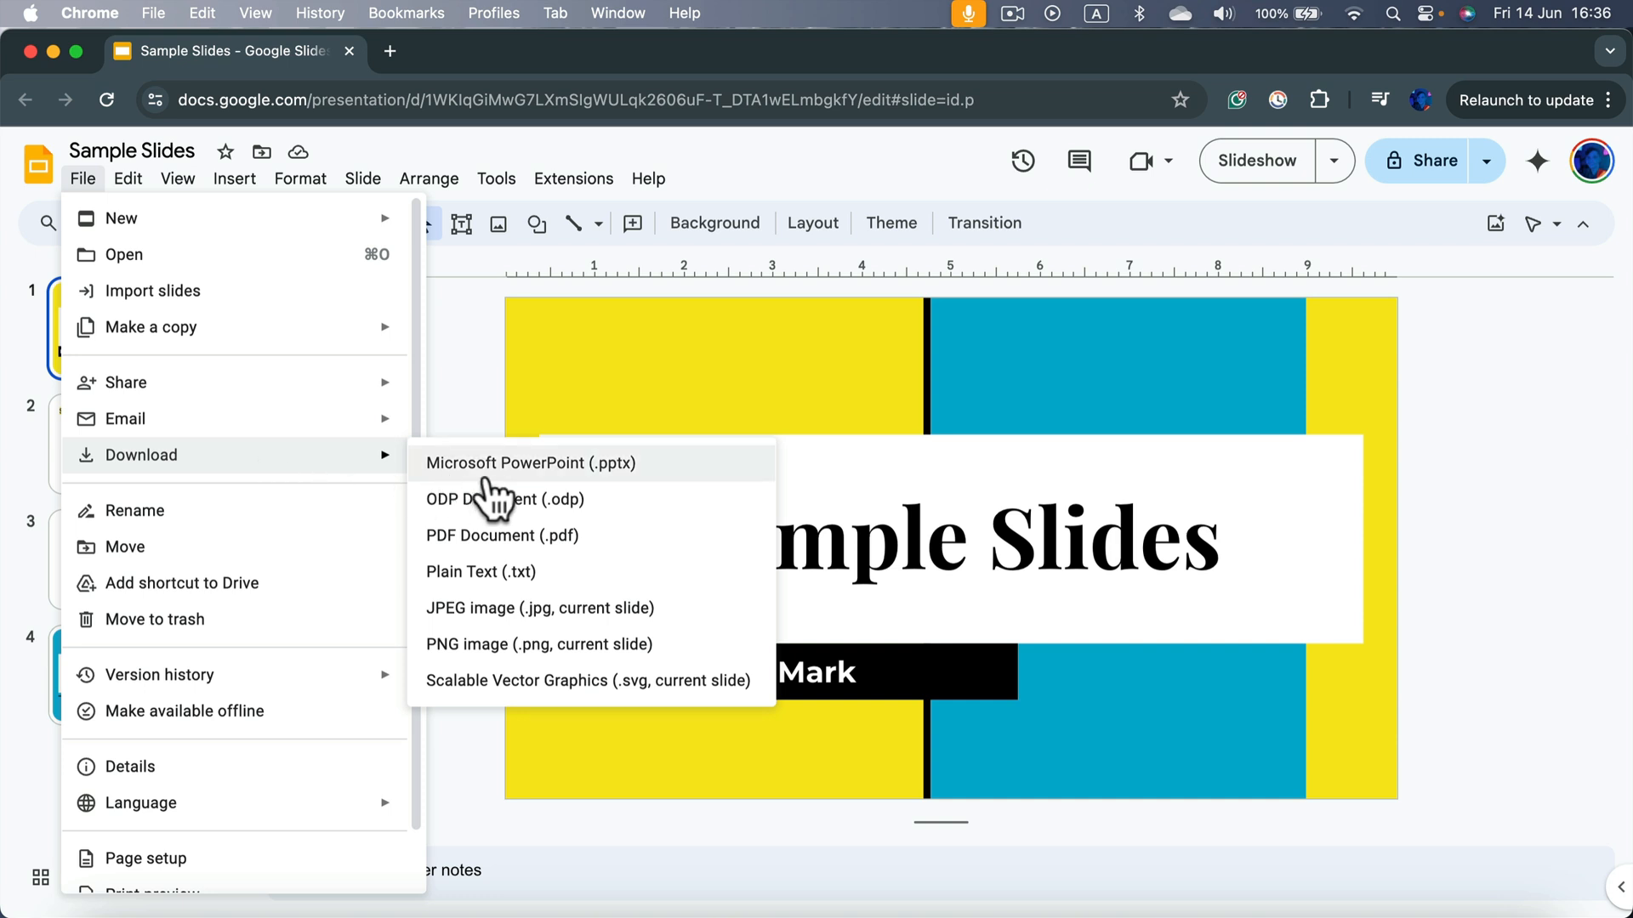